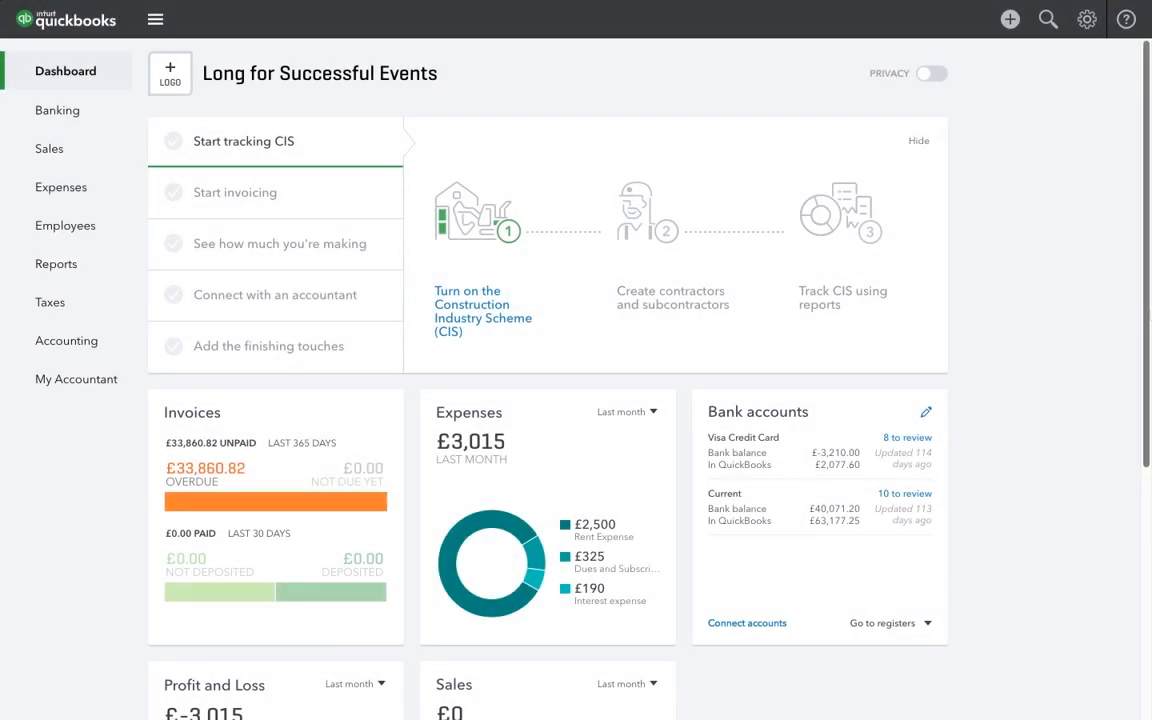
Step: Go to Banking to list the Current account's transactions awaiting review
click(56, 110)
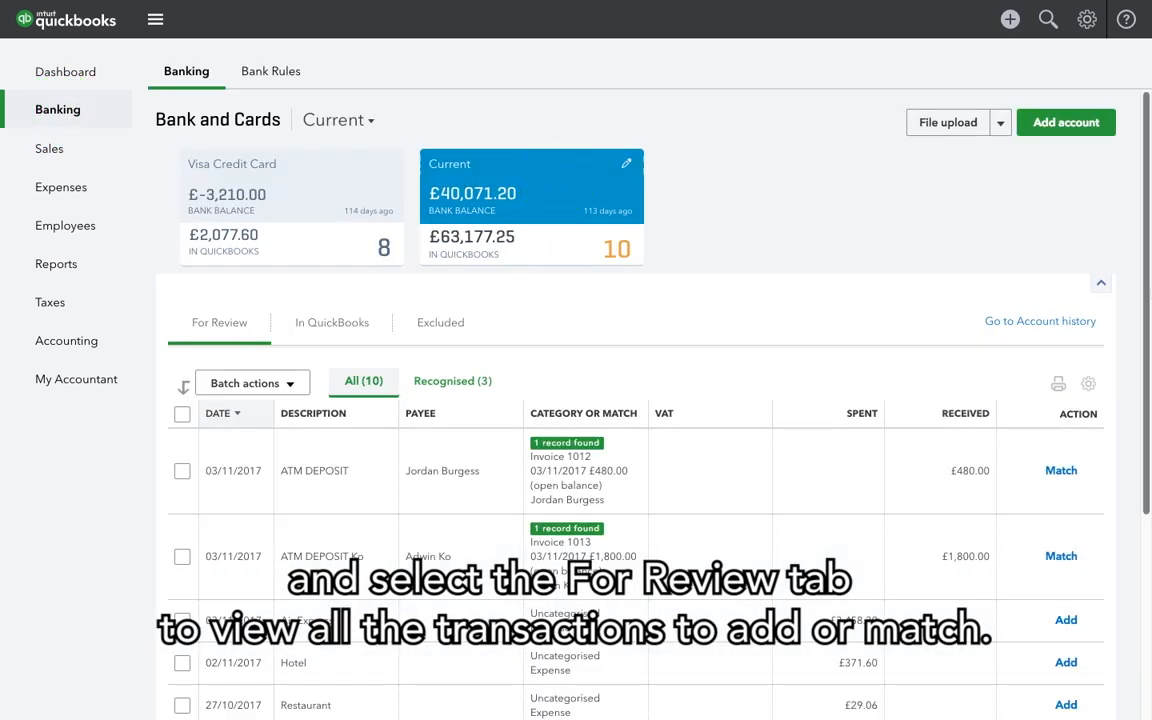
click(182, 472)
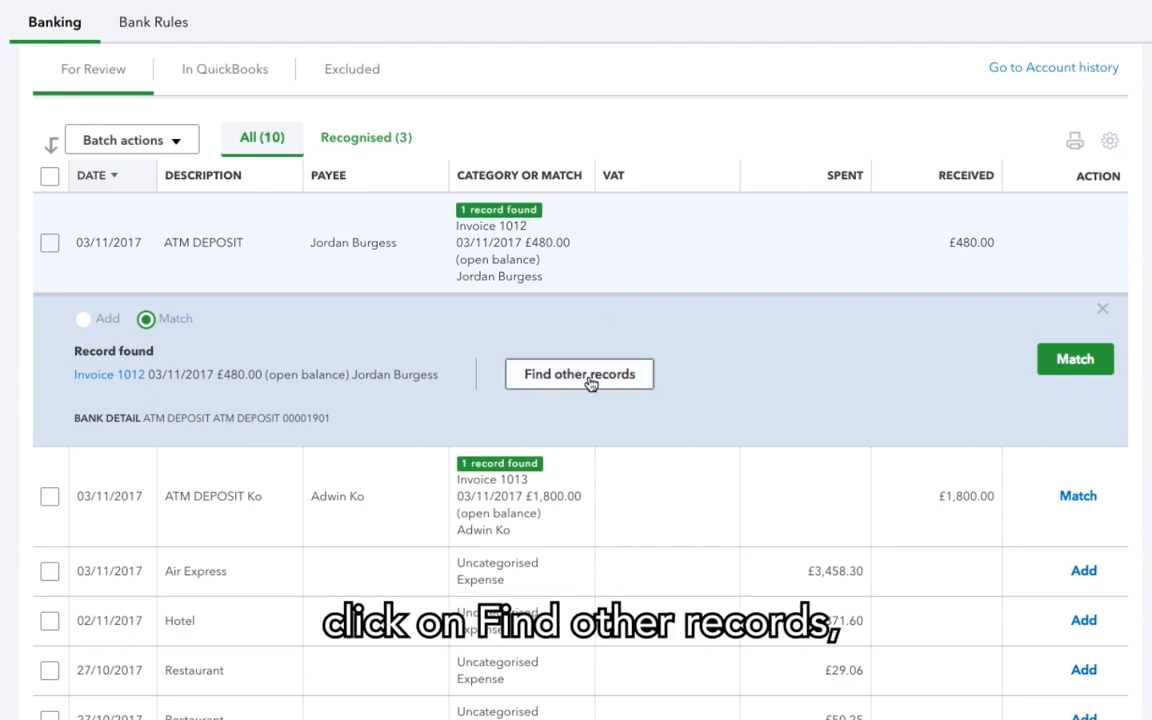
Step: Search all open records, select invoice 1012 and save it as the deposit's match
click(580, 374)
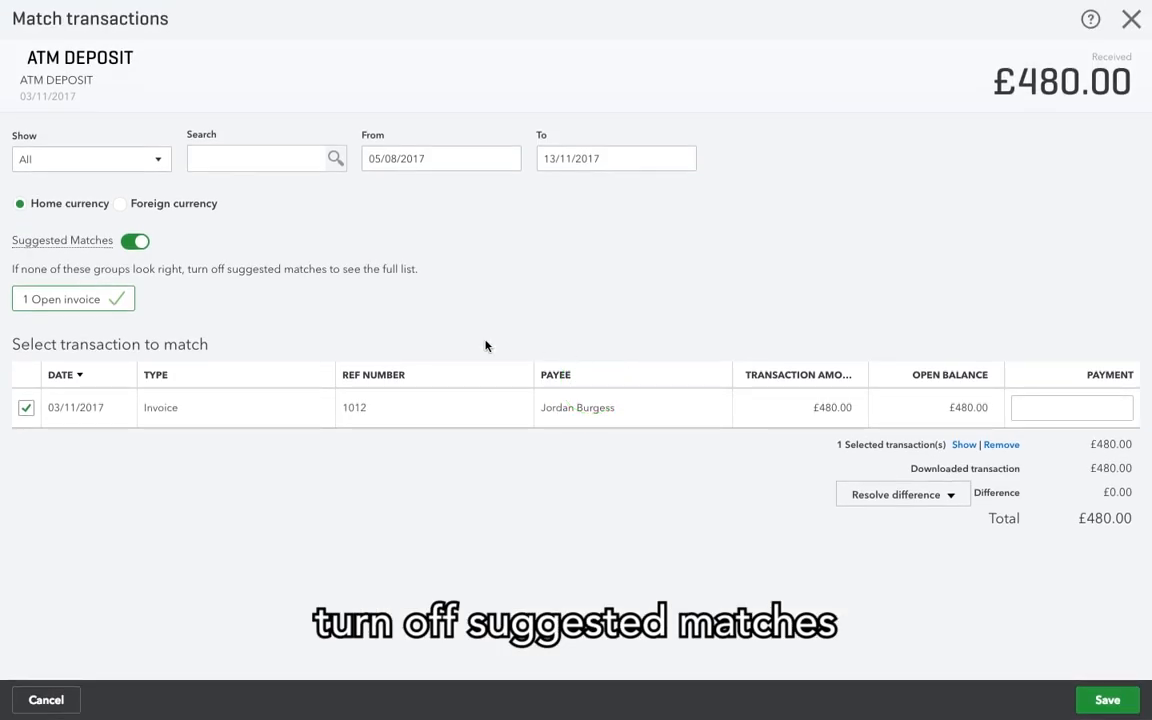
click(136, 240)
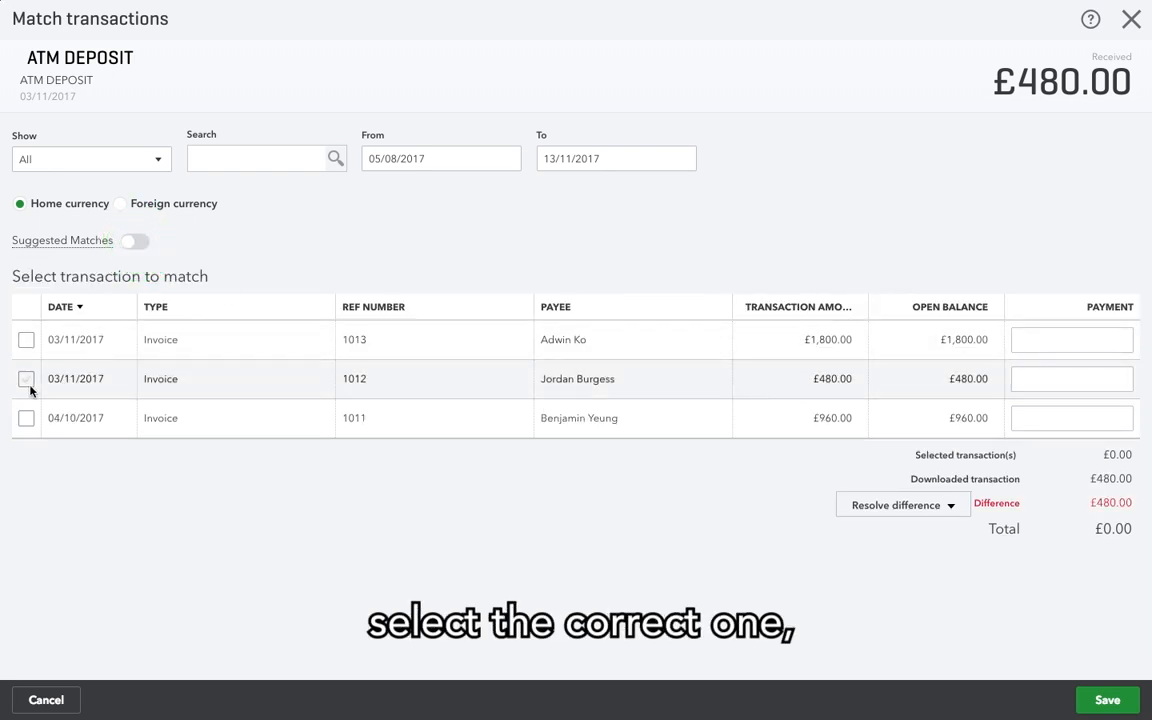
click(24, 378)
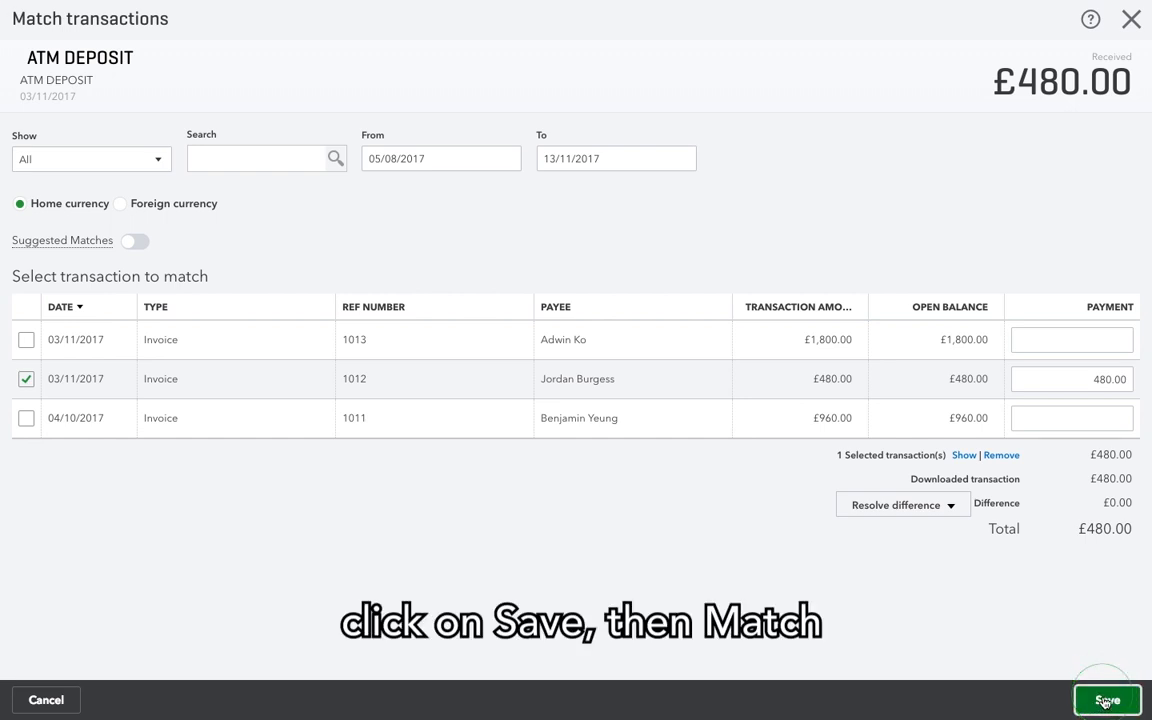
click(1106, 700)
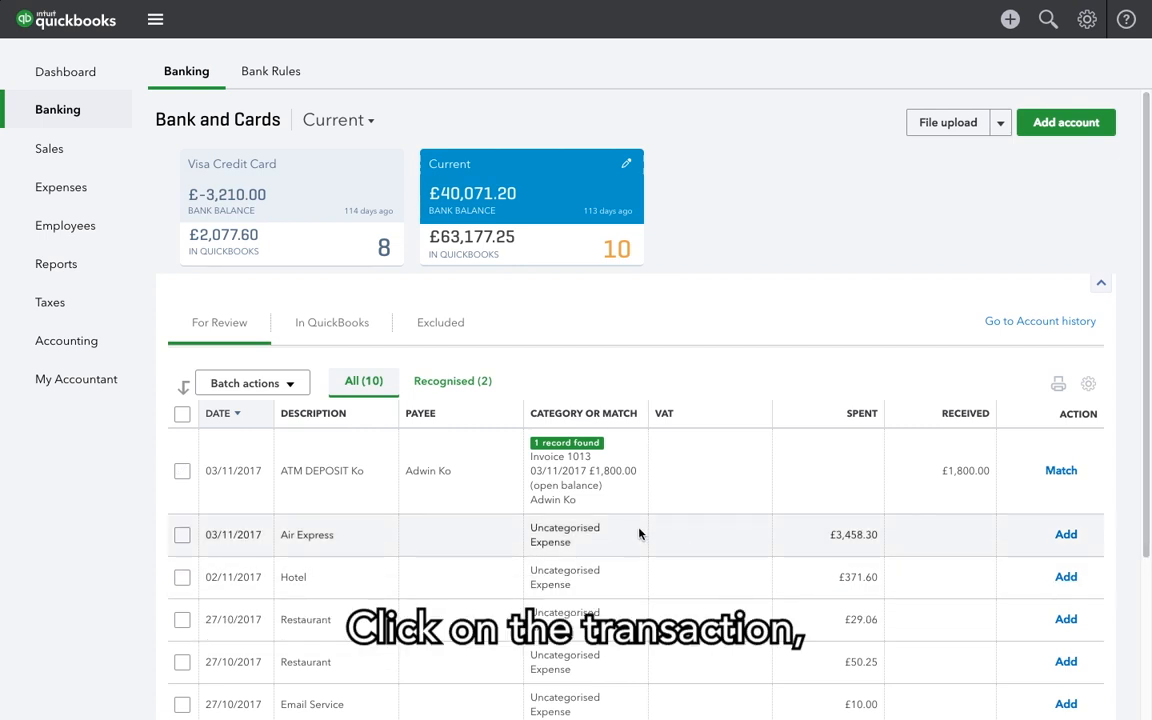
Step: Expand the £3,458.30 Air Express payment and start finding records to match it against
click(306, 534)
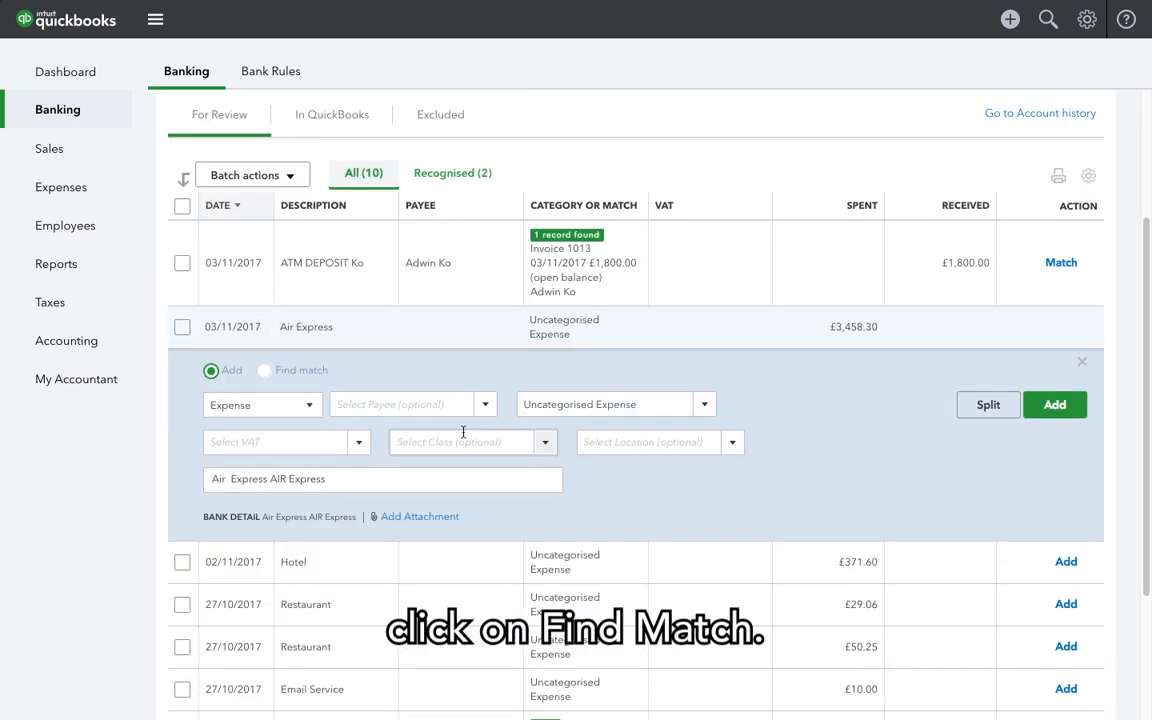
click(264, 370)
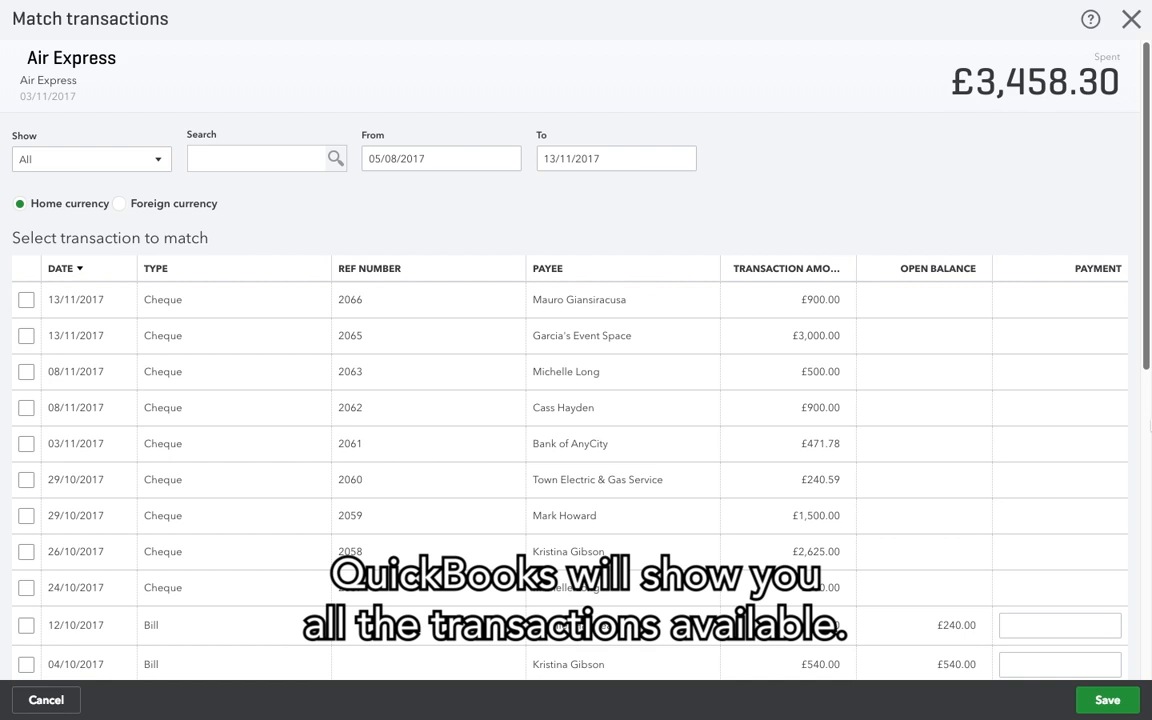
Step: Match the payment to cheque 2065 and two bills, entering 258.30 so the difference is £0.00, and save
click(26, 336)
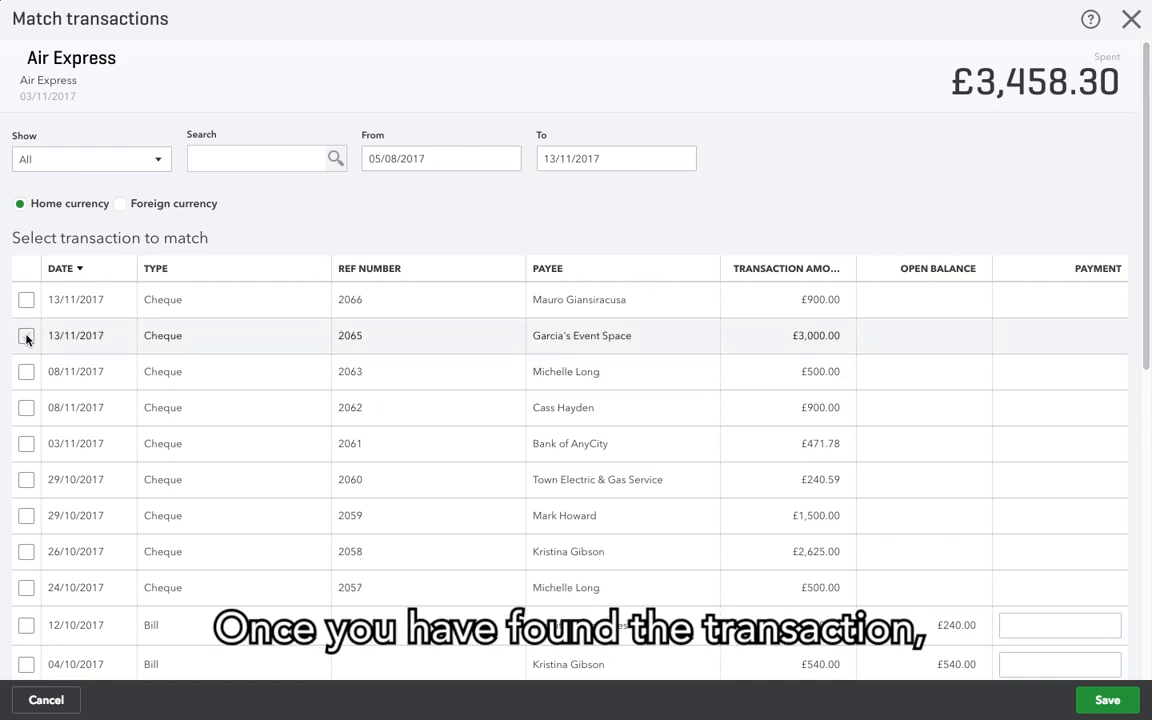
click(26, 336)
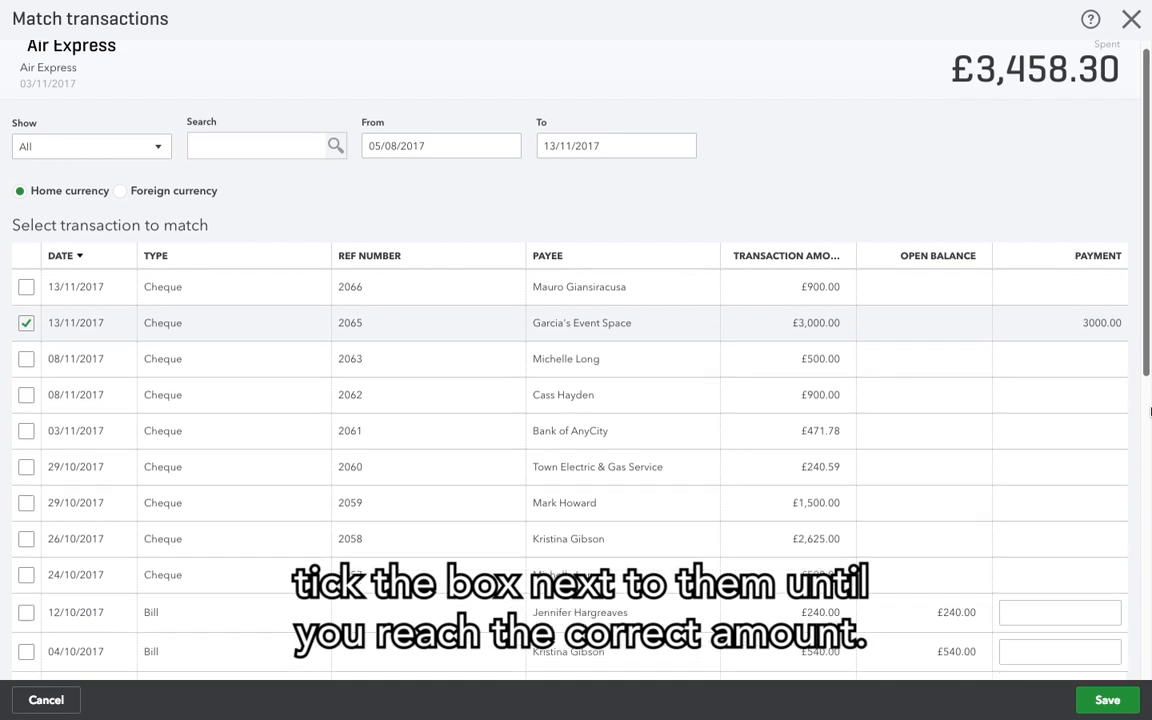
scroll(down, 3)
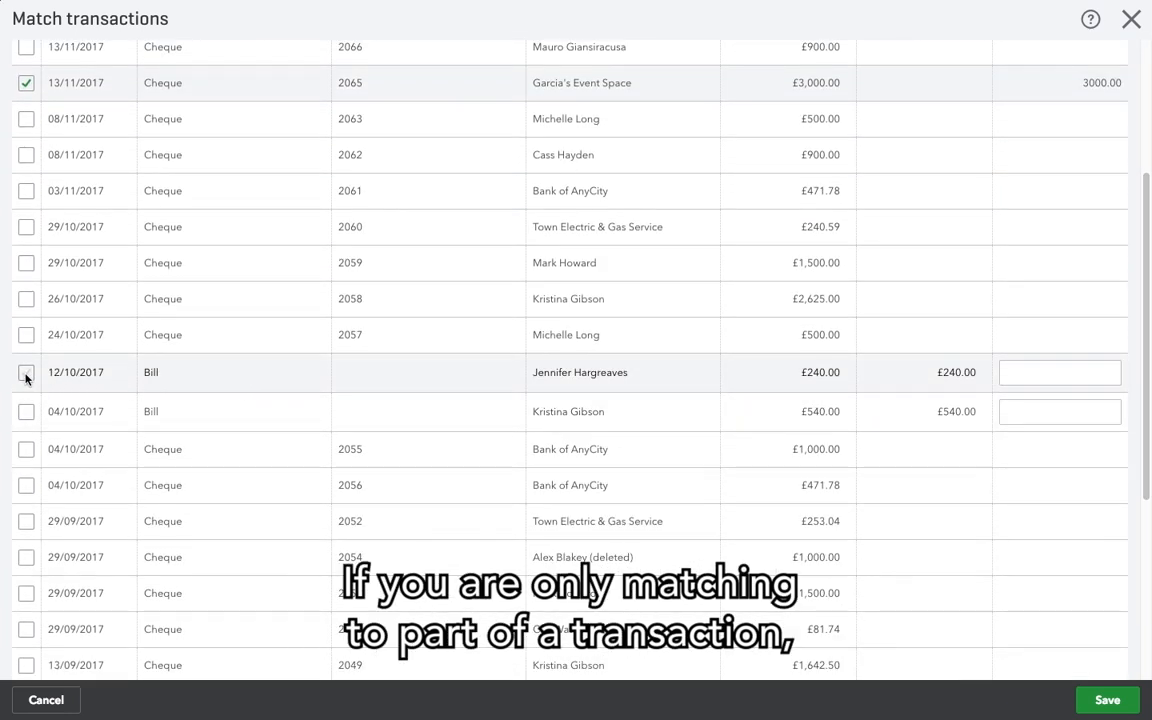
click(26, 372)
text(200)
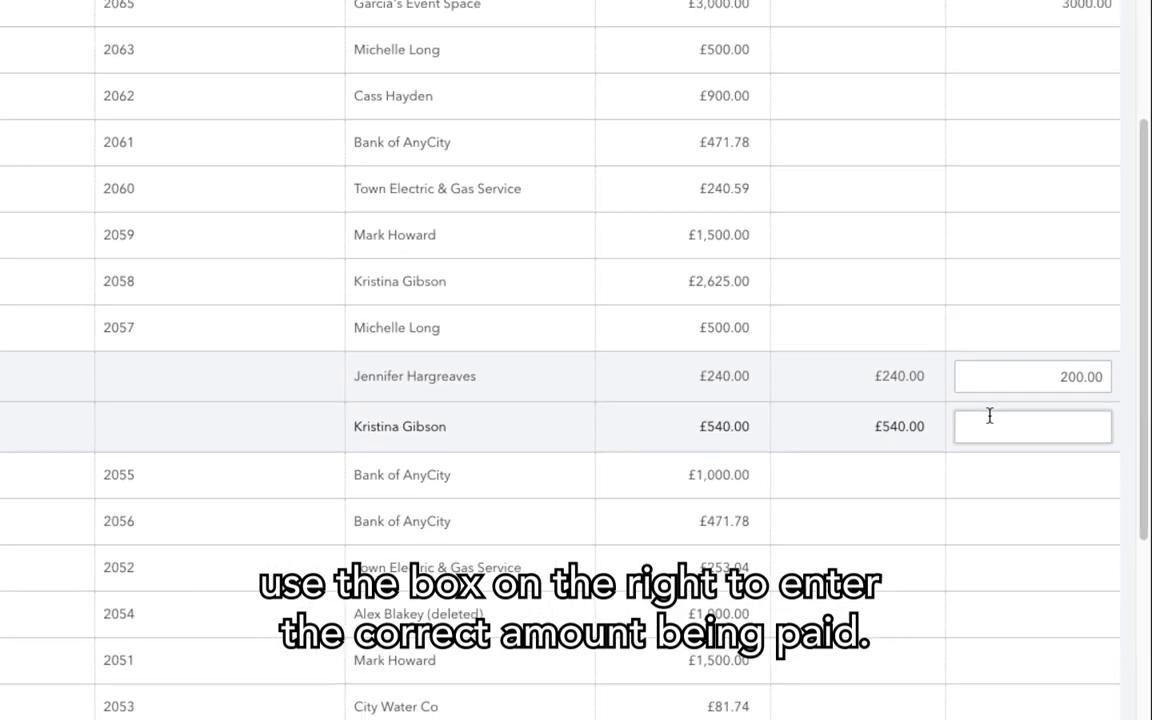
text(258.30)
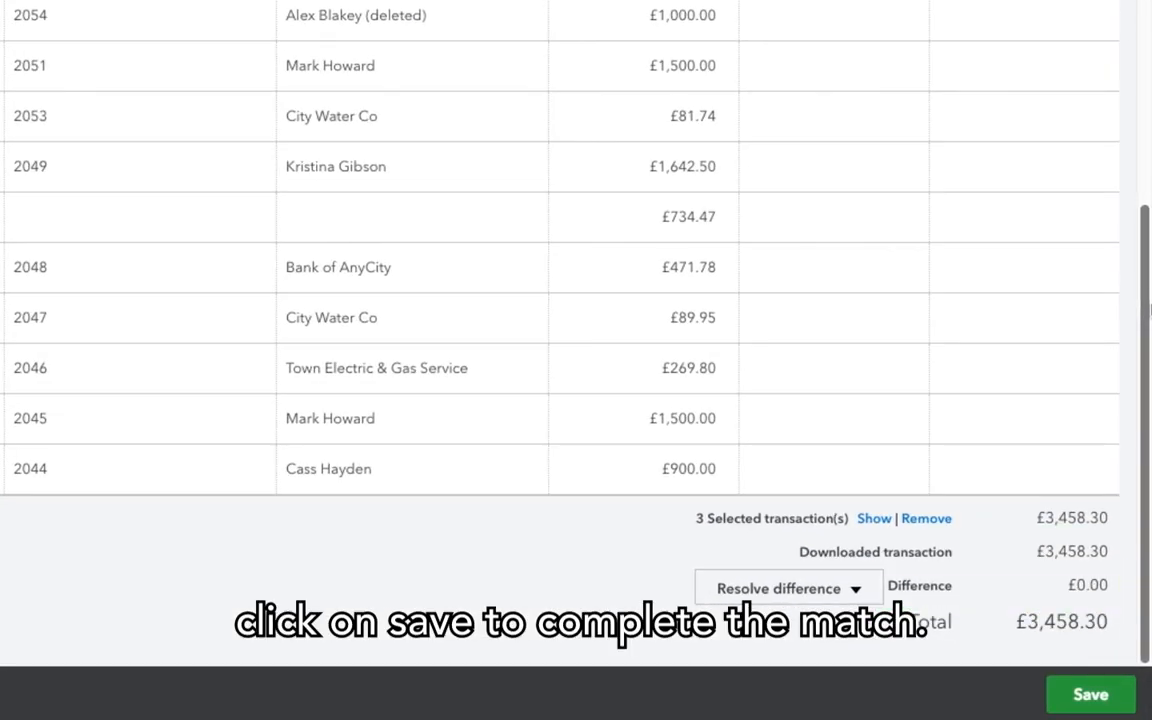
click(1090, 694)
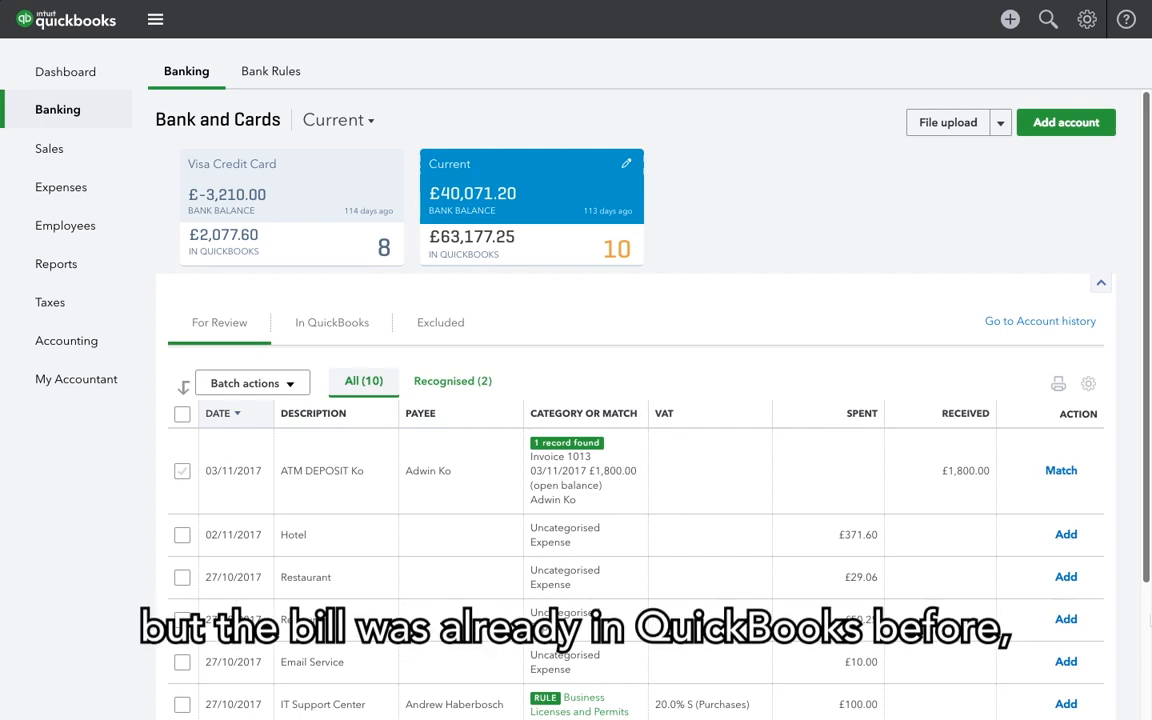
Step: Check the In QuickBooks list, return to For Review, then go back to the dashboard
scroll(down, 3)
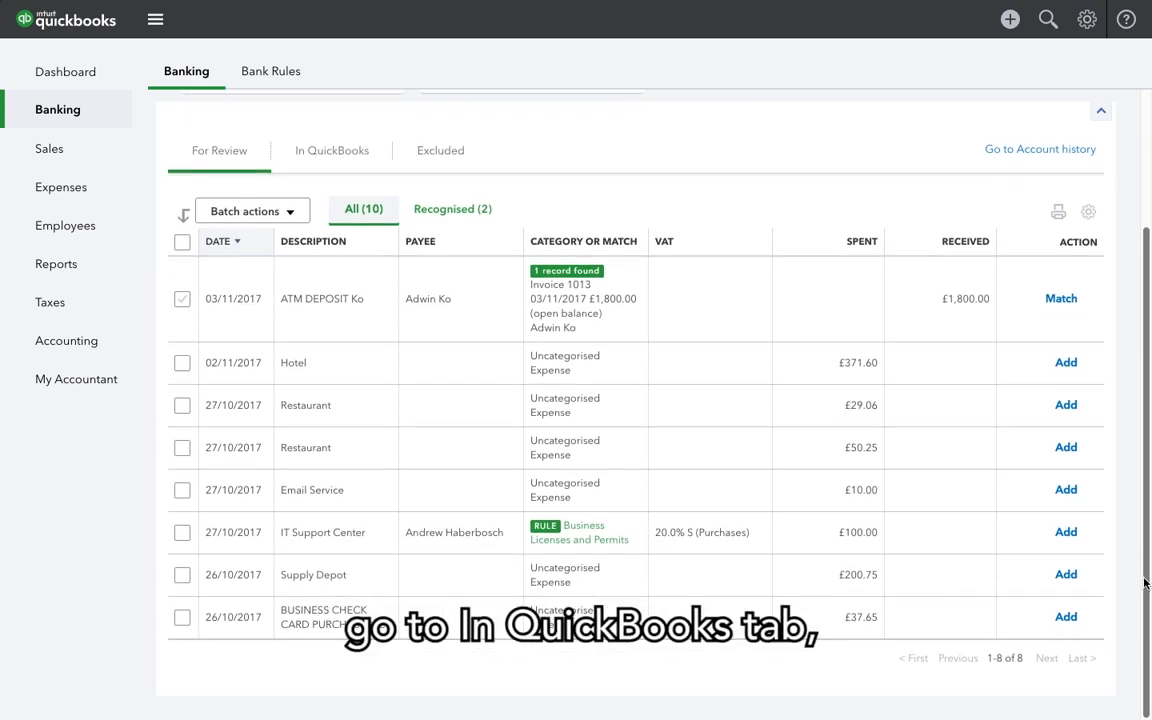
click(332, 150)
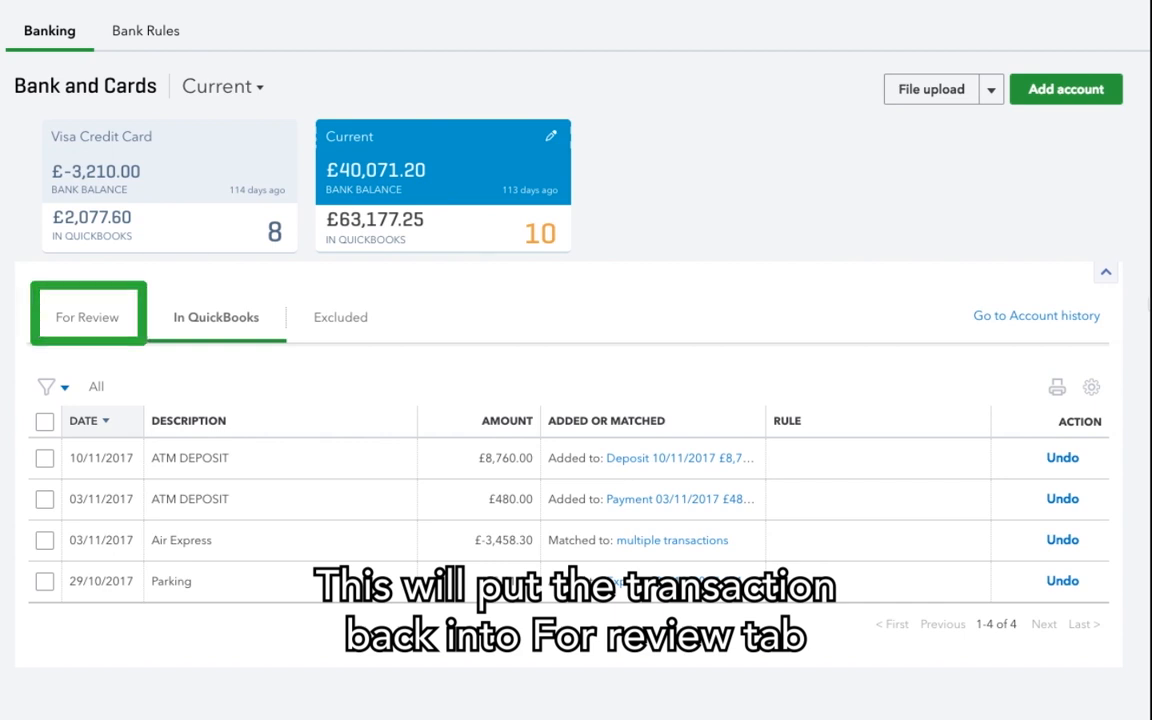
click(216, 316)
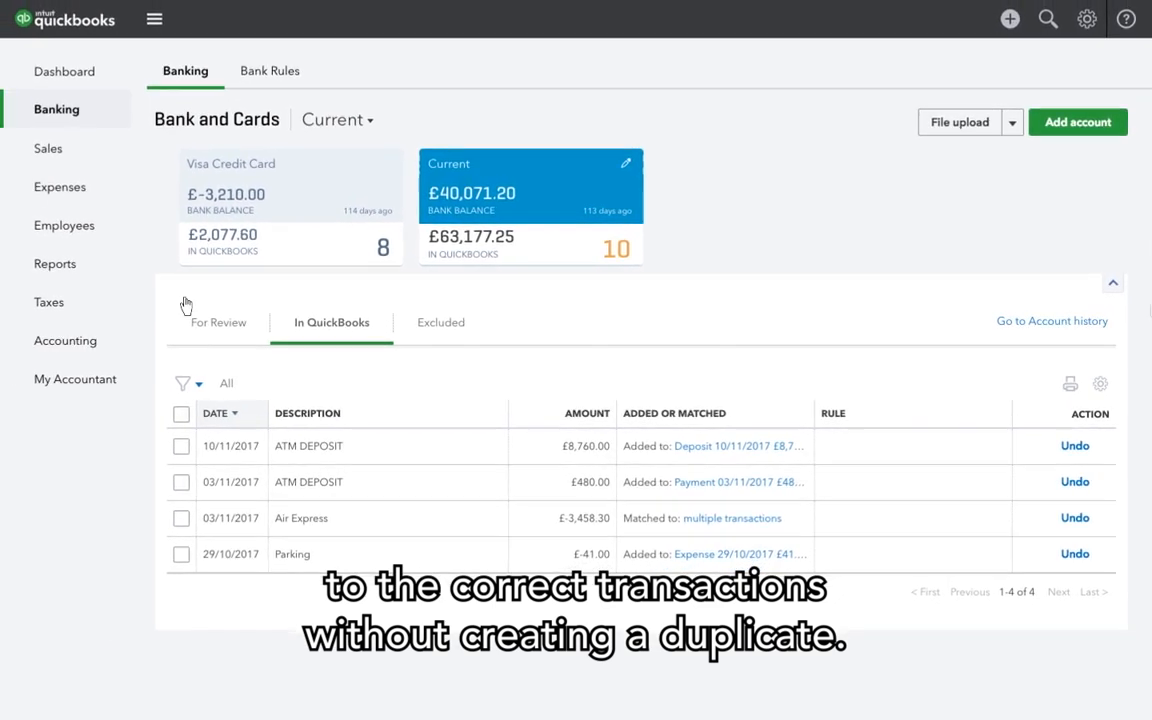
click(218, 322)
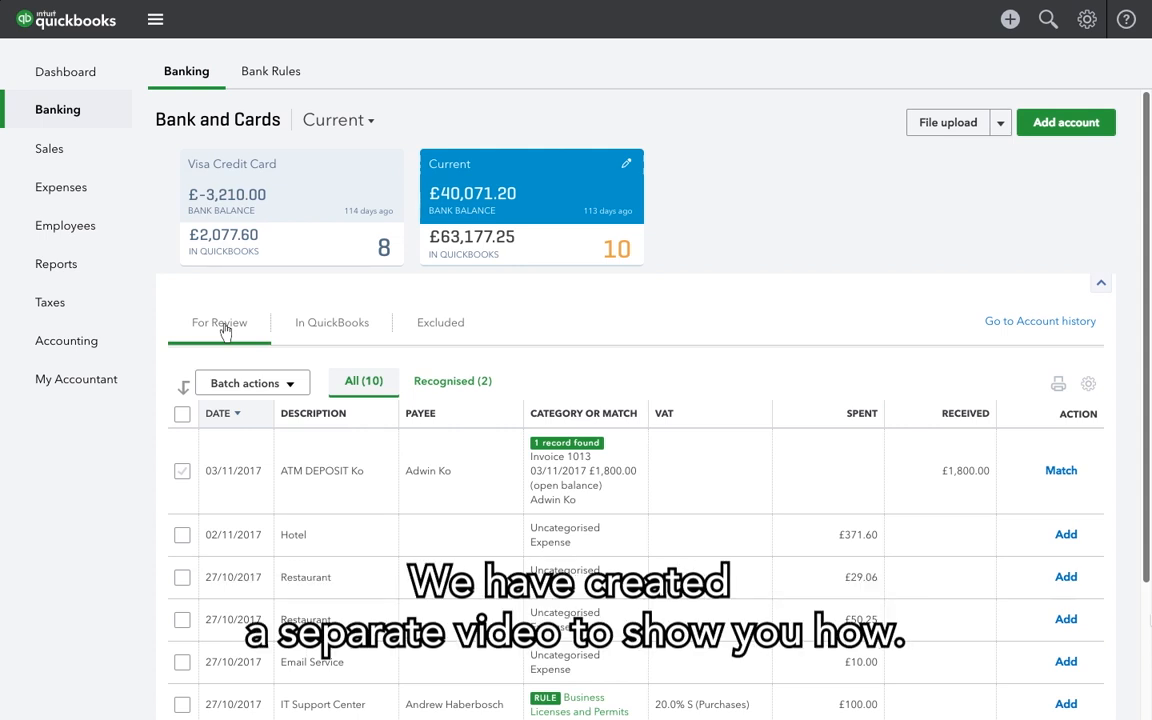
click(64, 72)
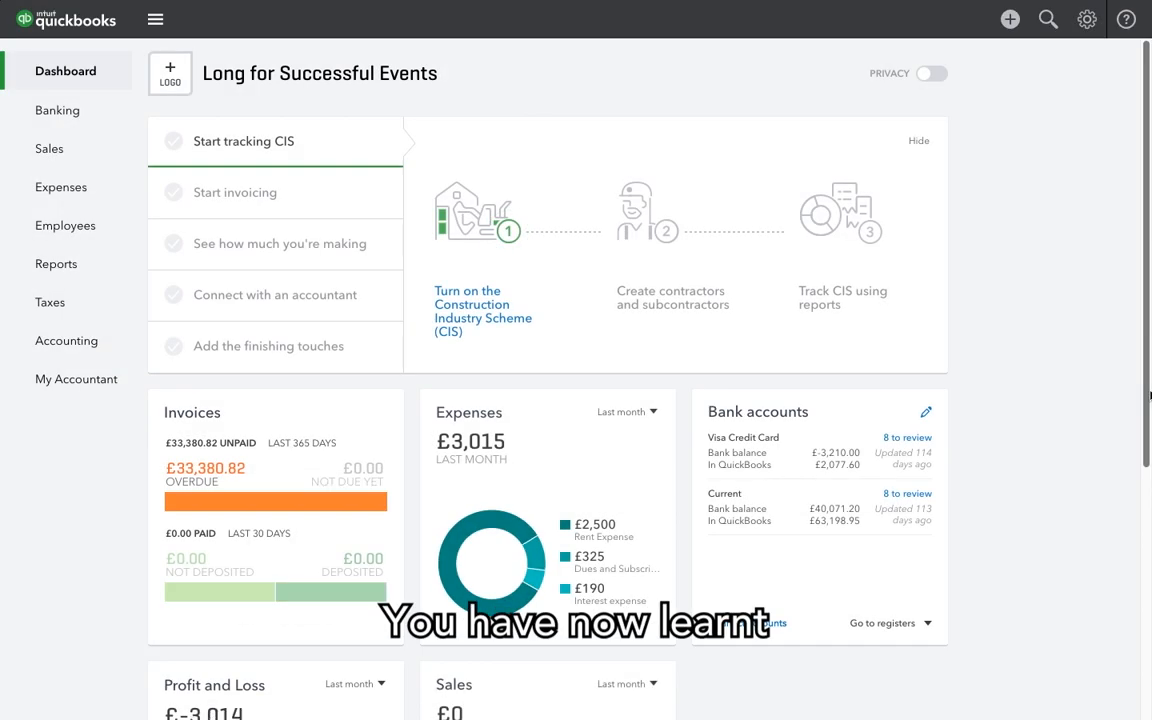